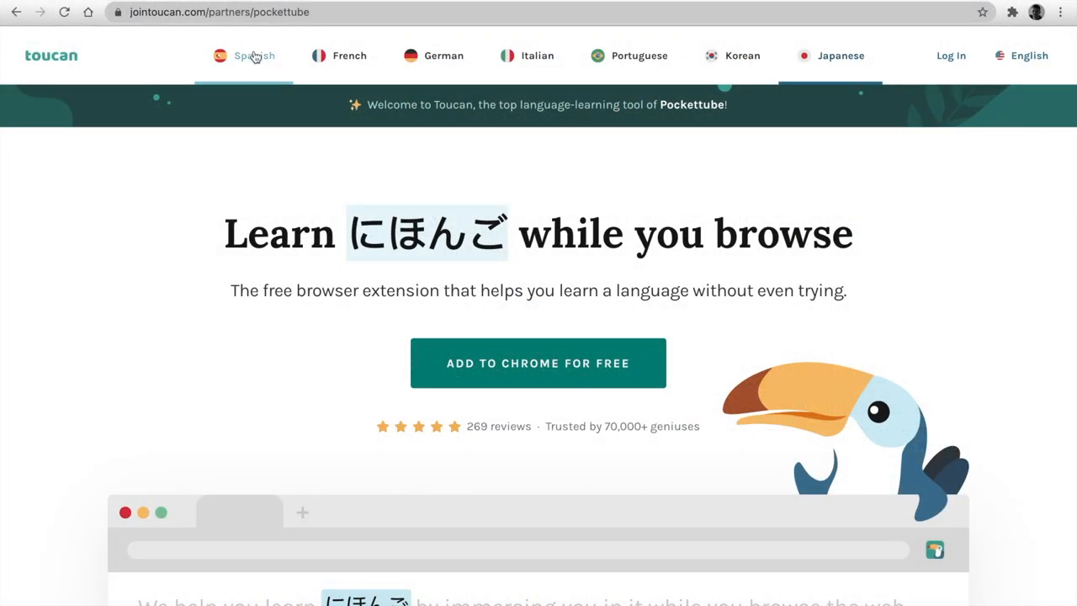
Show the headline in French, Italian and then Japanese.
{"action": "left_click", "coordinate": [339, 56]}
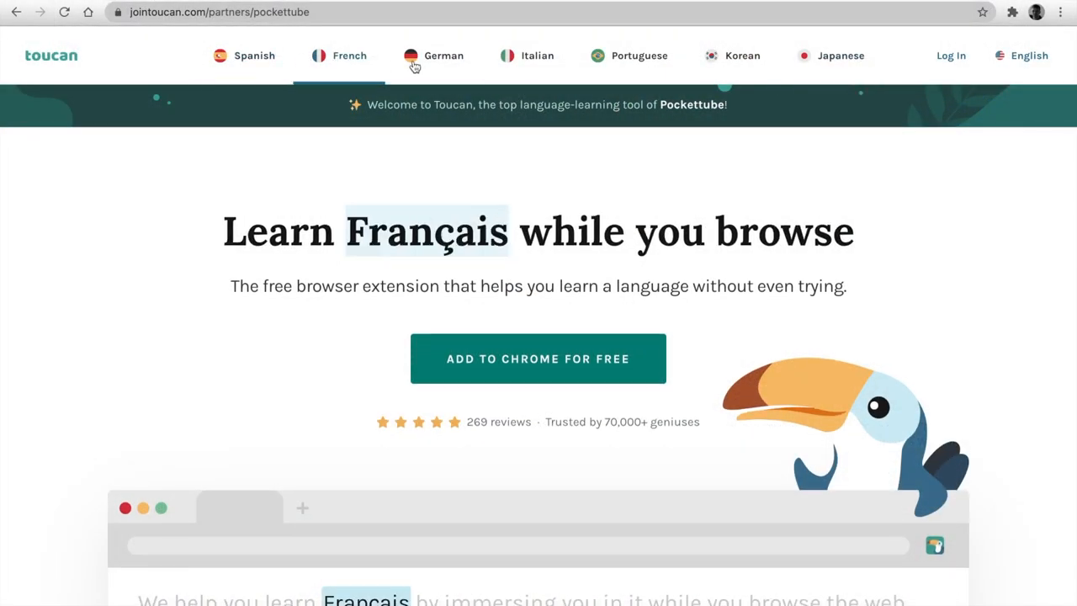
{"action": "left_click", "coordinate": [537, 56]}
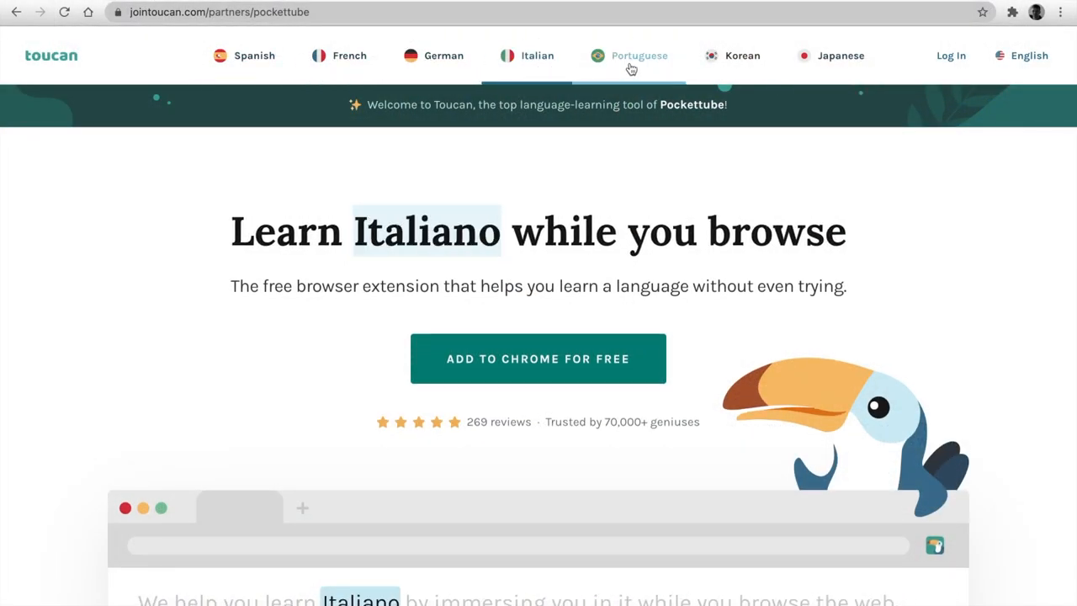
{"action": "left_click", "coordinate": [829, 55]}
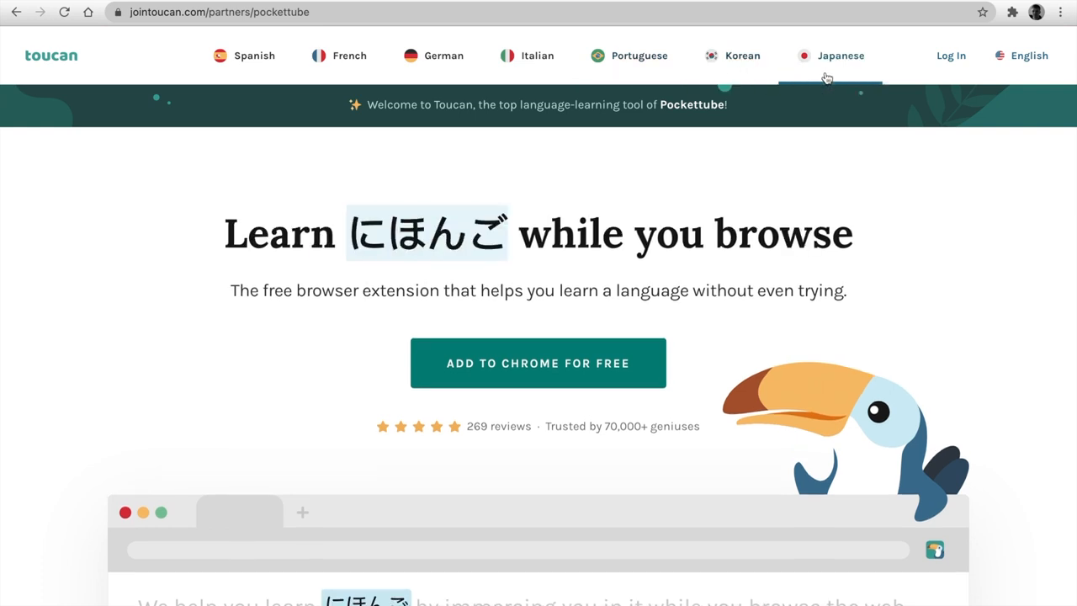
{"action": "mouse_move", "coordinate": [812, 282]}
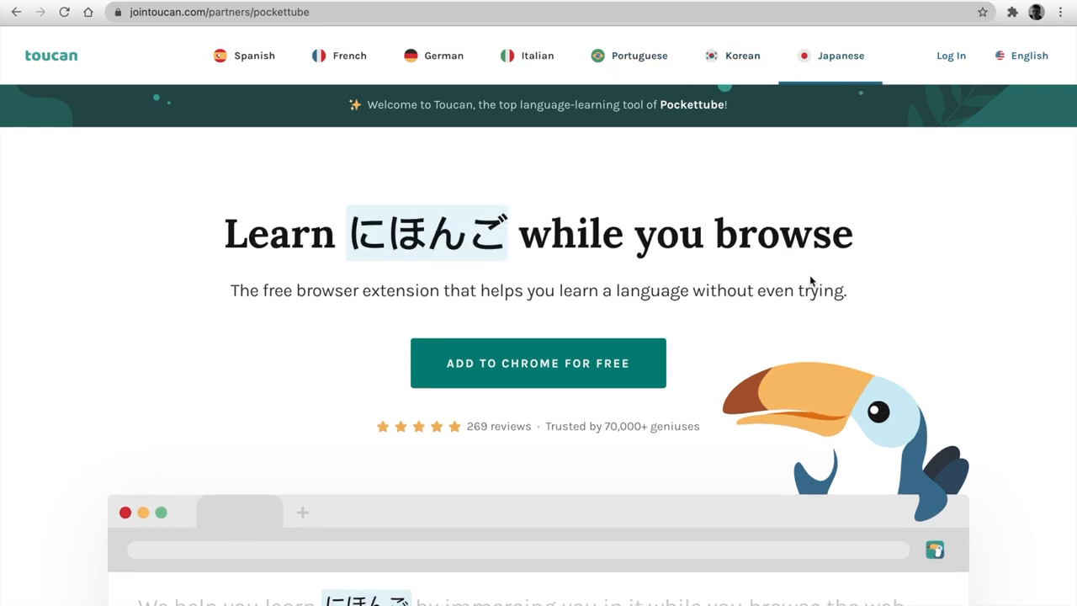
Scroll the sidebar and open the Sport subscription group's feed of 100 videos.
{"action": "scroll", "scroll_direction": "down", "scroll_amount": 3}
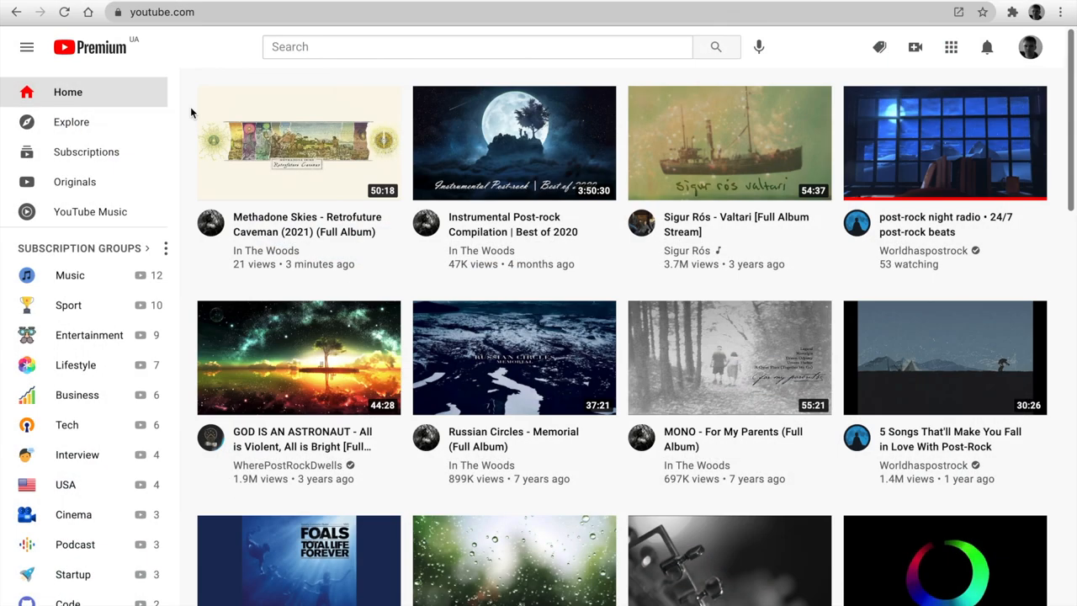
{"action": "mouse_move", "coordinate": [68, 305]}
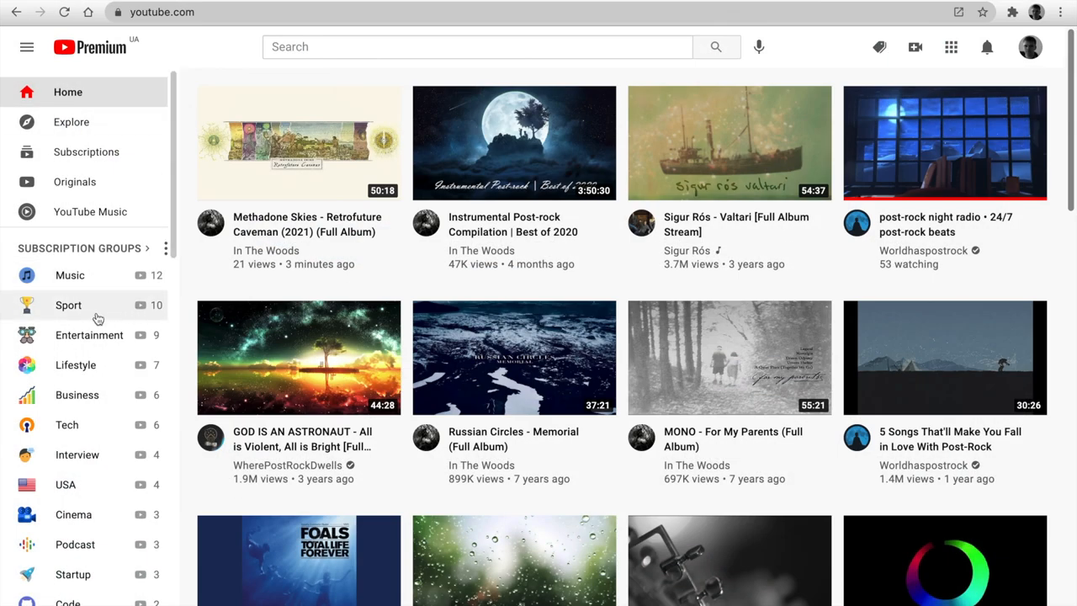
{"action": "mouse_move", "coordinate": [143, 312]}
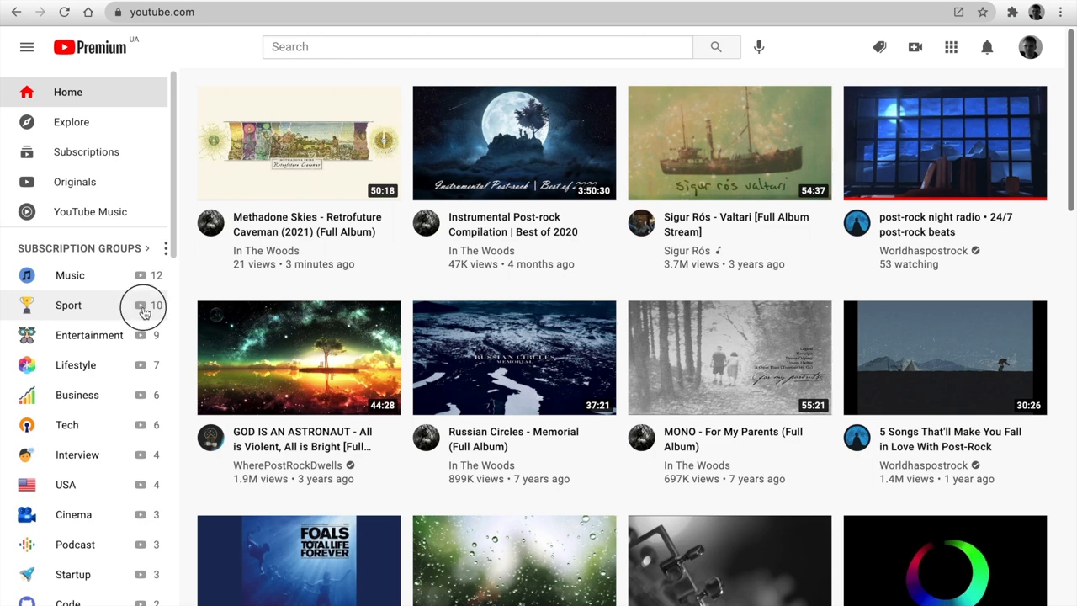
{"action": "left_click", "coordinate": [68, 305]}
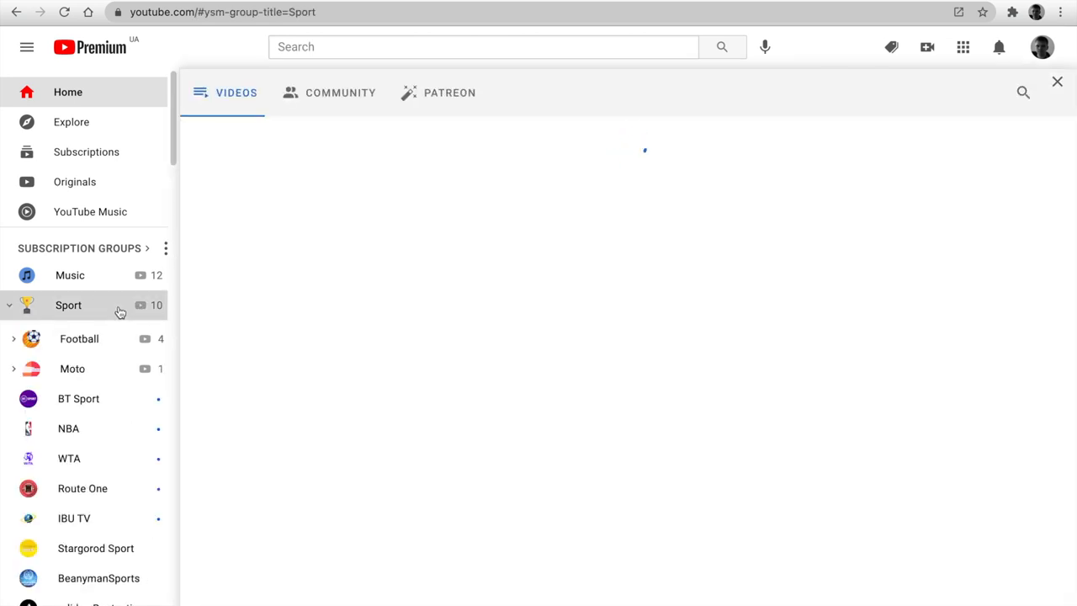
{"action": "left_click", "coordinate": [68, 305]}
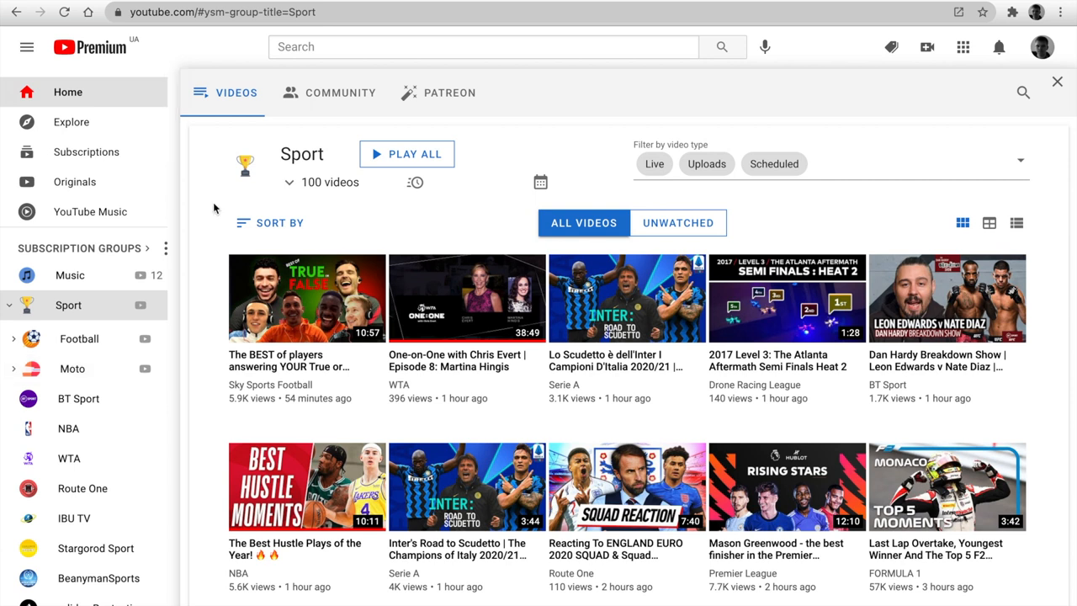
{"action": "mouse_move", "coordinate": [540, 182]}
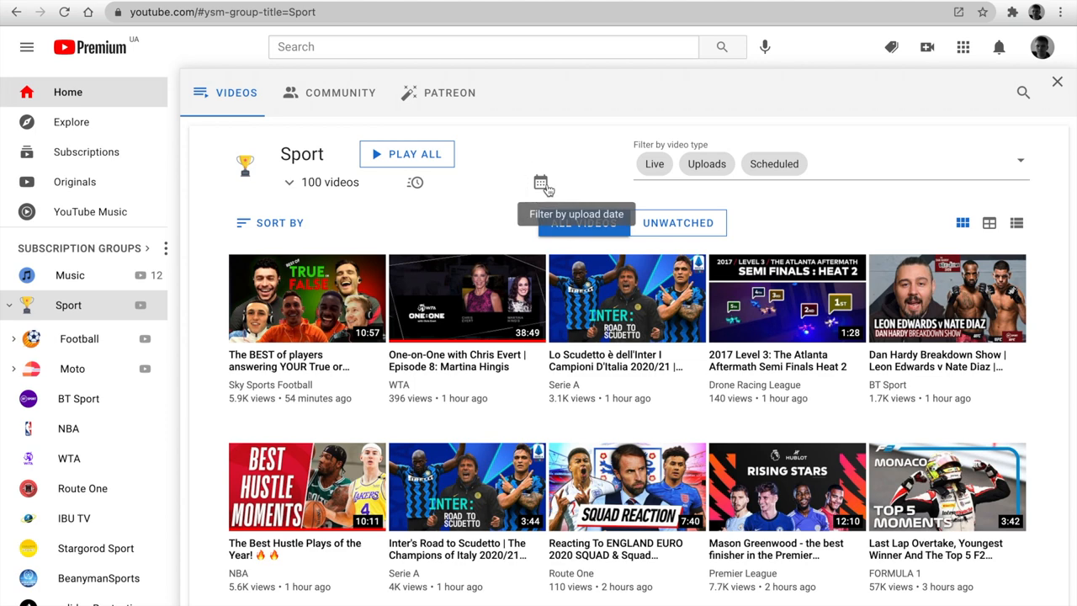
Limit the Sport feed to this week's uploads, sorted by most views.
{"action": "left_click", "coordinate": [541, 182]}
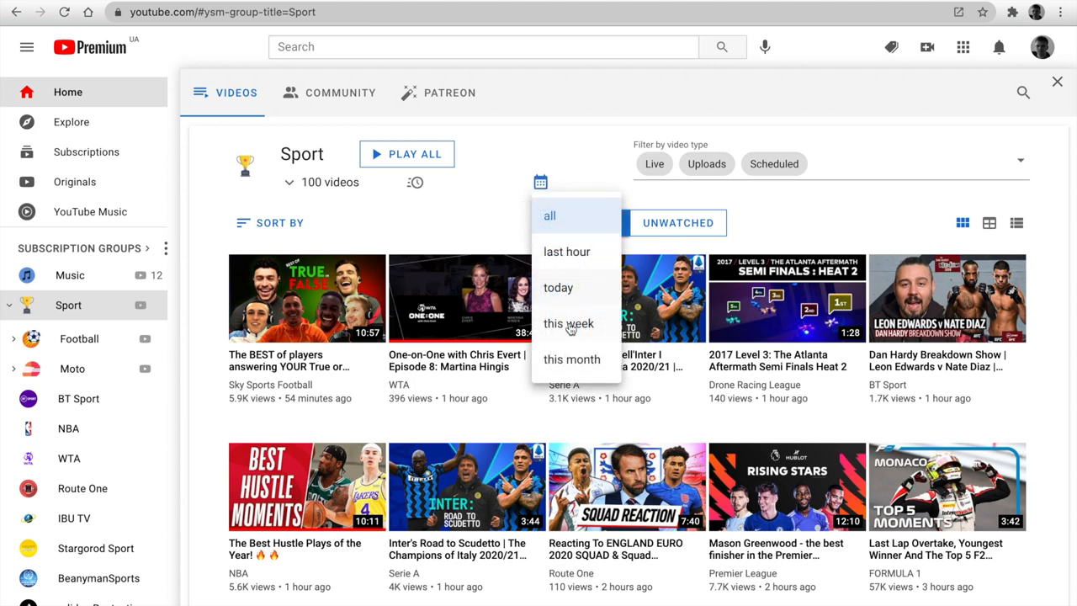
{"action": "mouse_move", "coordinate": [571, 328]}
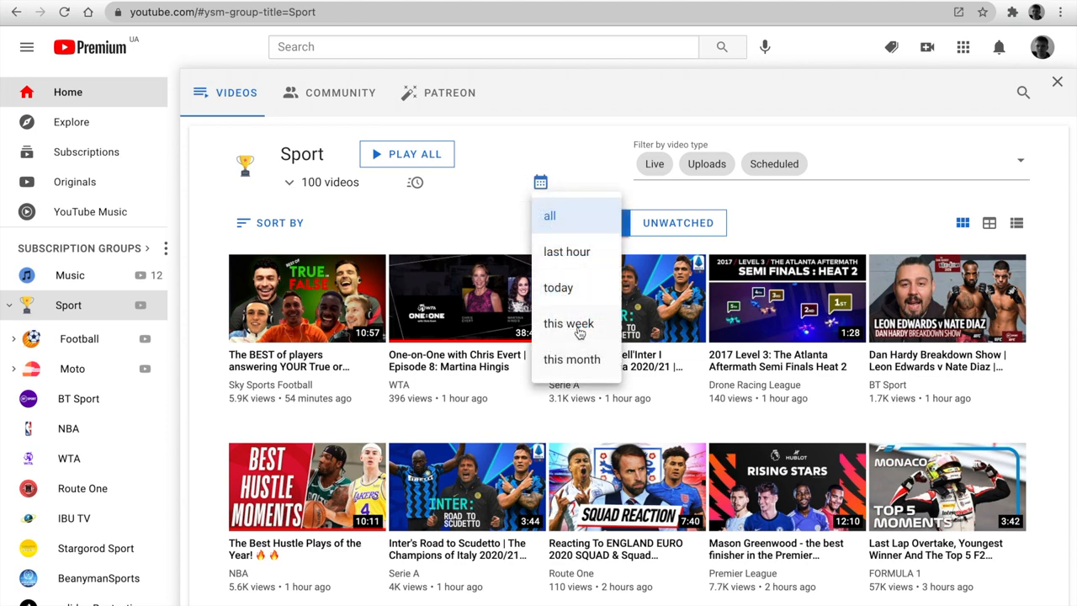
{"action": "left_click", "coordinate": [568, 323]}
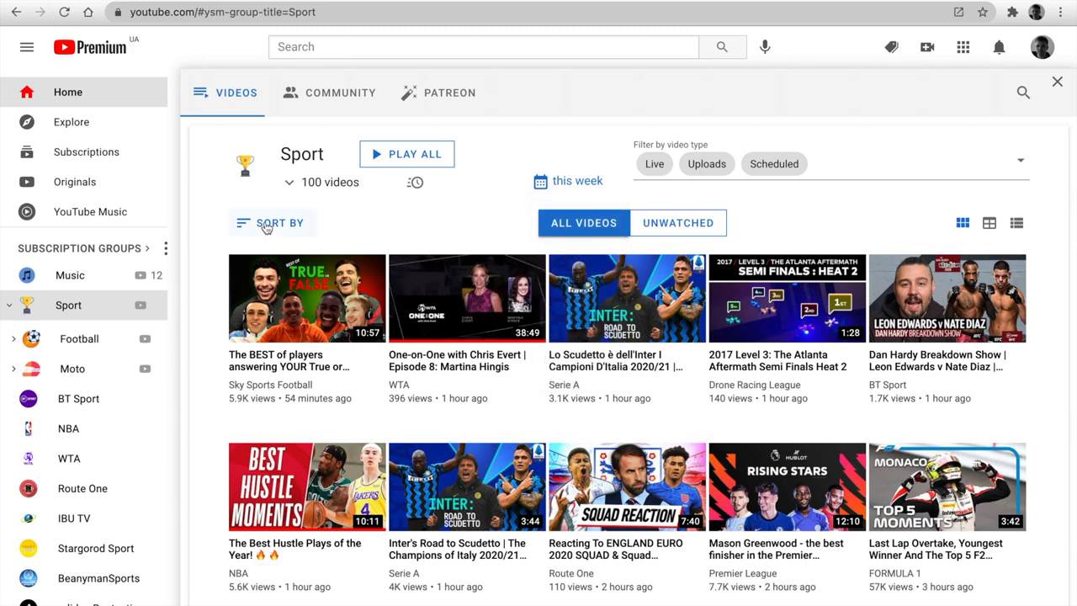
{"action": "left_click", "coordinate": [279, 223]}
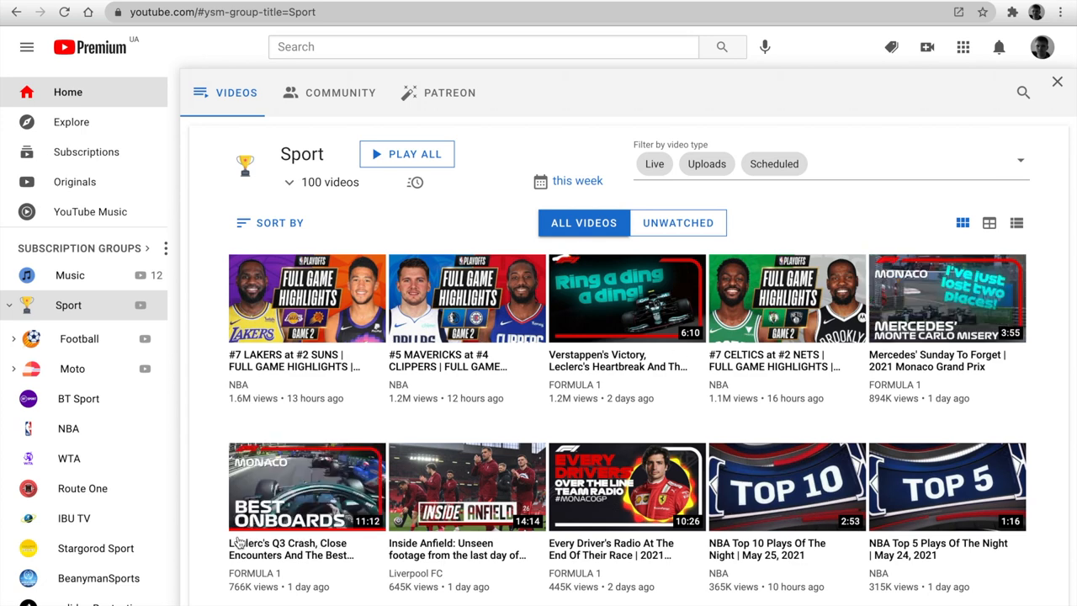
Show only unwatched videos, then view the group's 50 community posts.
{"action": "scroll", "scroll_direction": "down", "scroll_amount": 3}
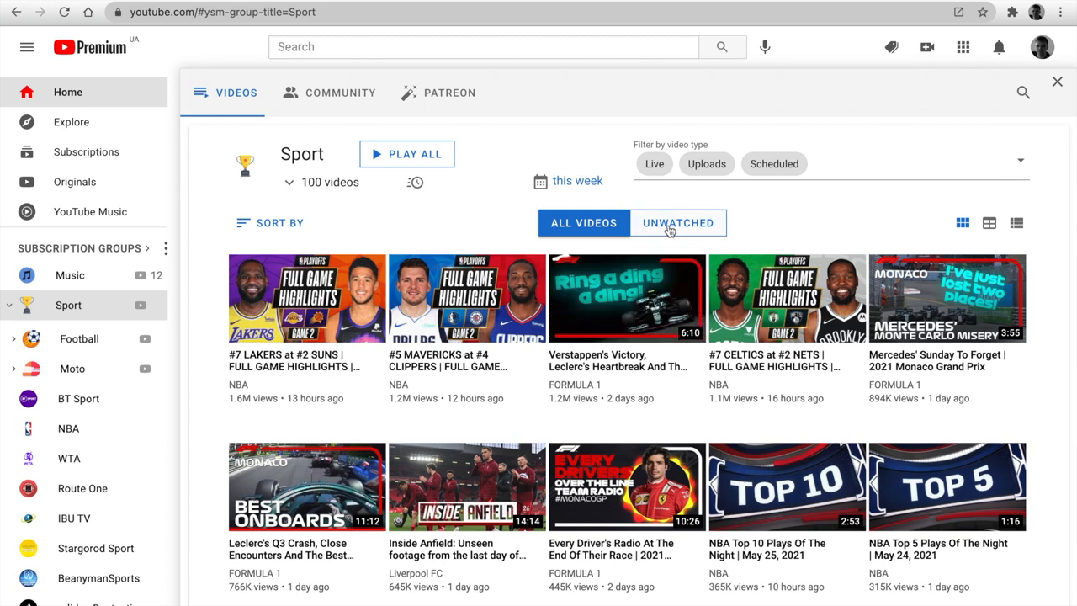
{"action": "left_click", "coordinate": [678, 222]}
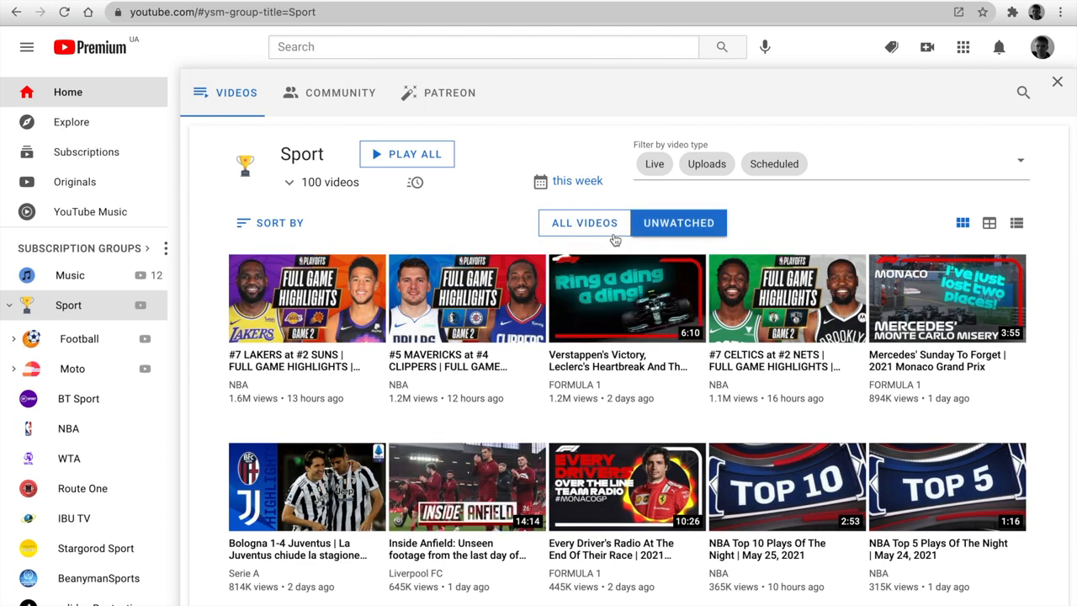
{"action": "left_click", "coordinate": [340, 93]}
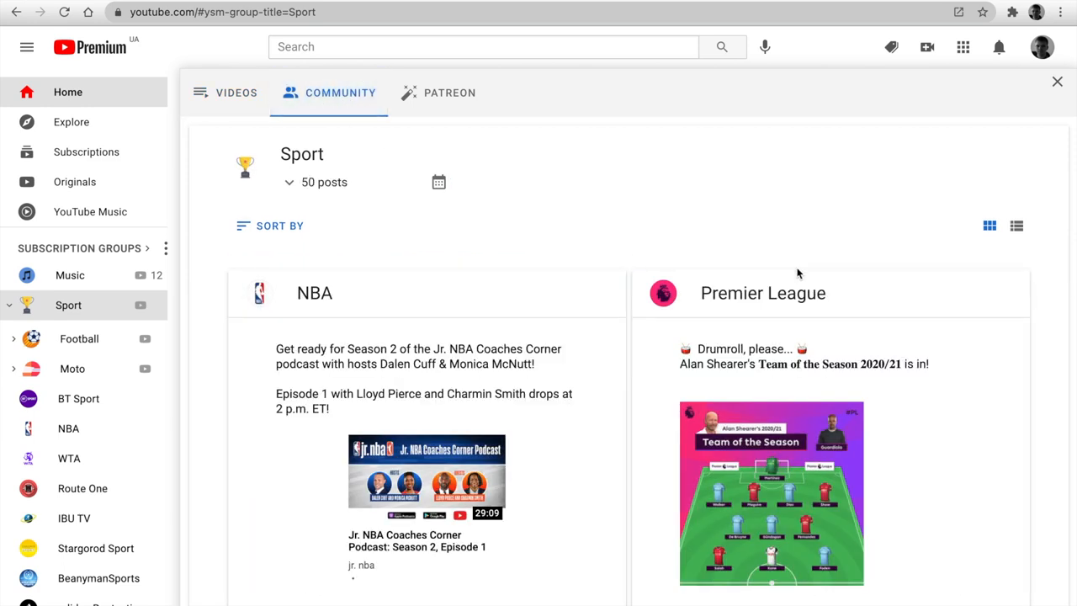
{"action": "left_click", "coordinate": [1017, 226]}
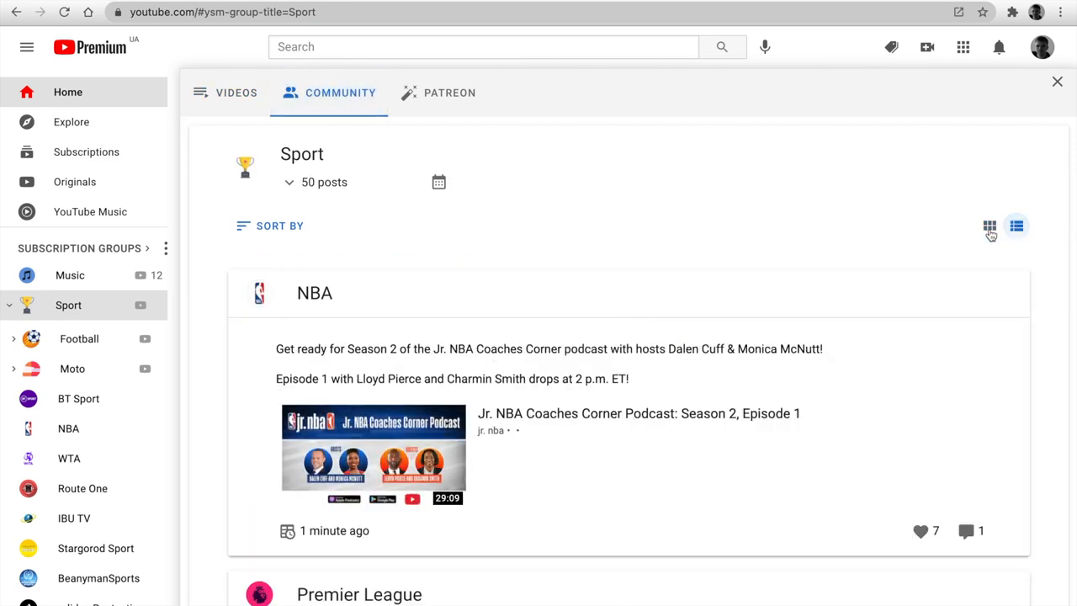
{"action": "left_click", "coordinate": [989, 226]}
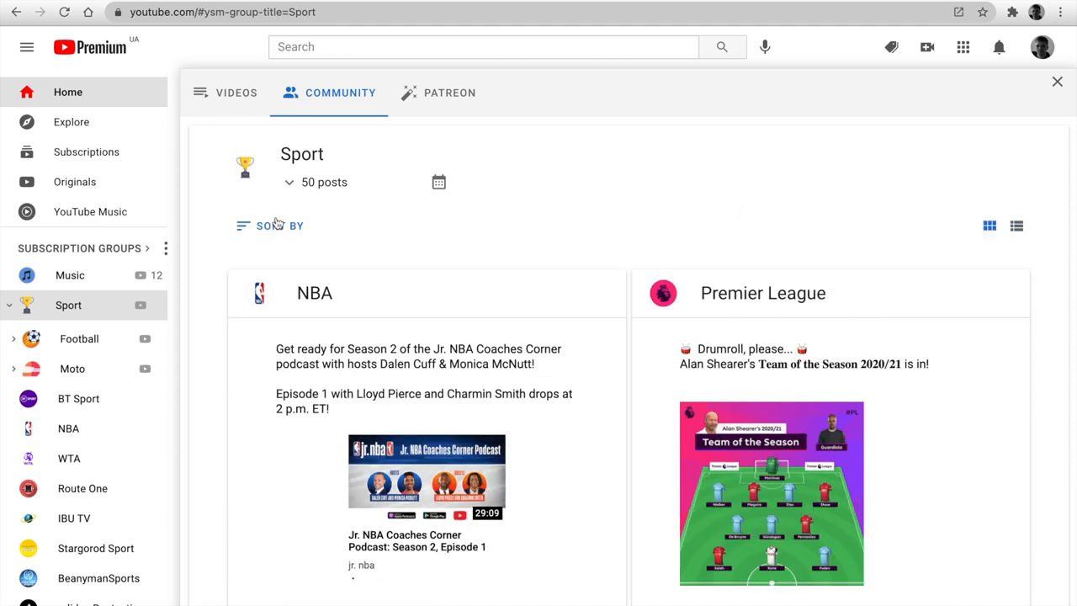
{"action": "left_click", "coordinate": [271, 225]}
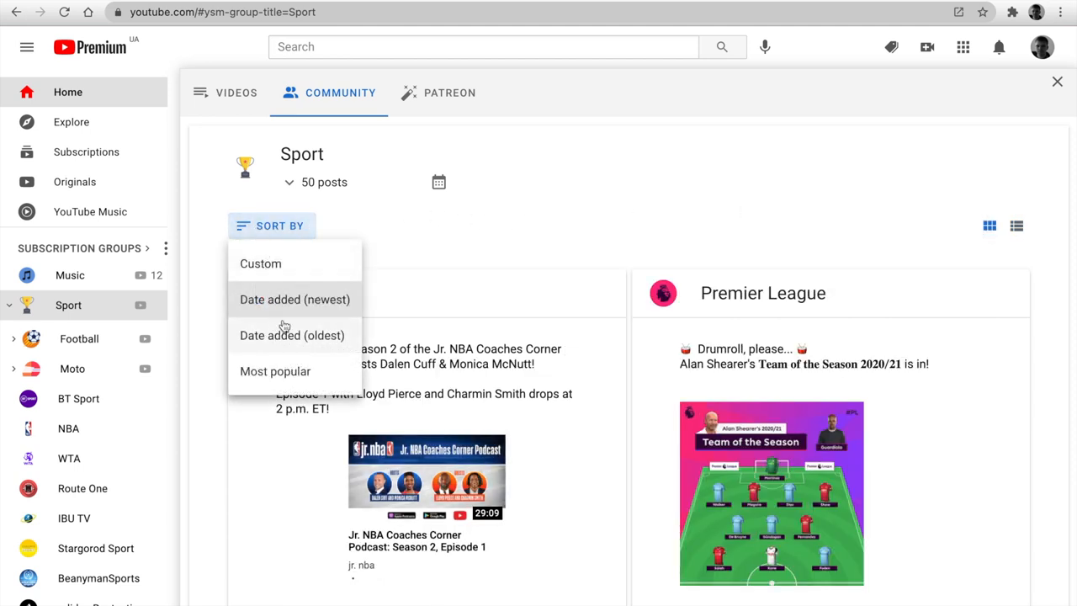
{"action": "left_click", "coordinate": [439, 182]}
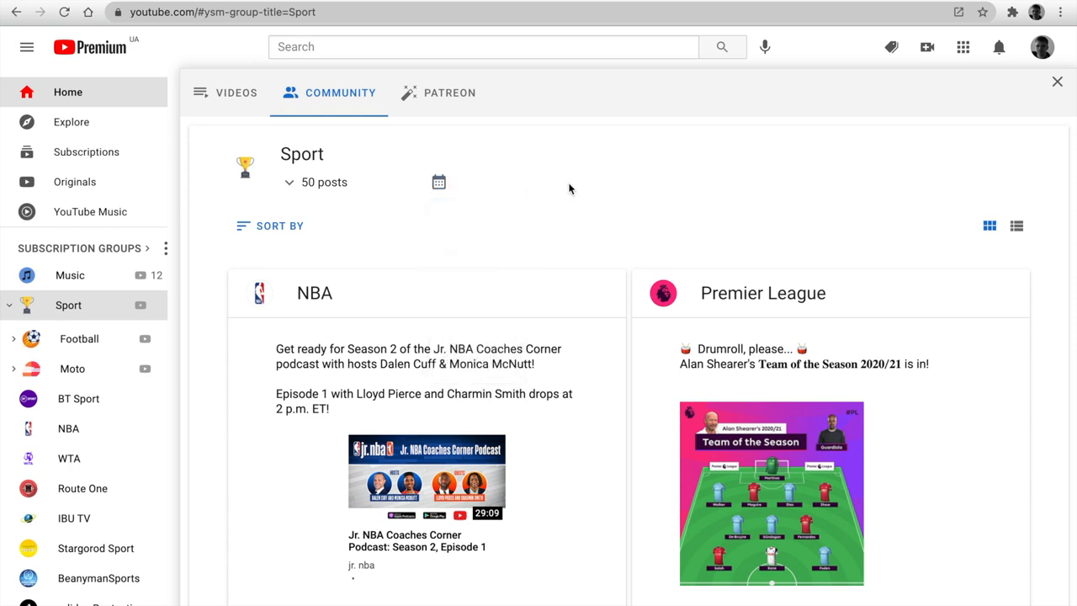
{"action": "mouse_move", "coordinate": [871, 45]}
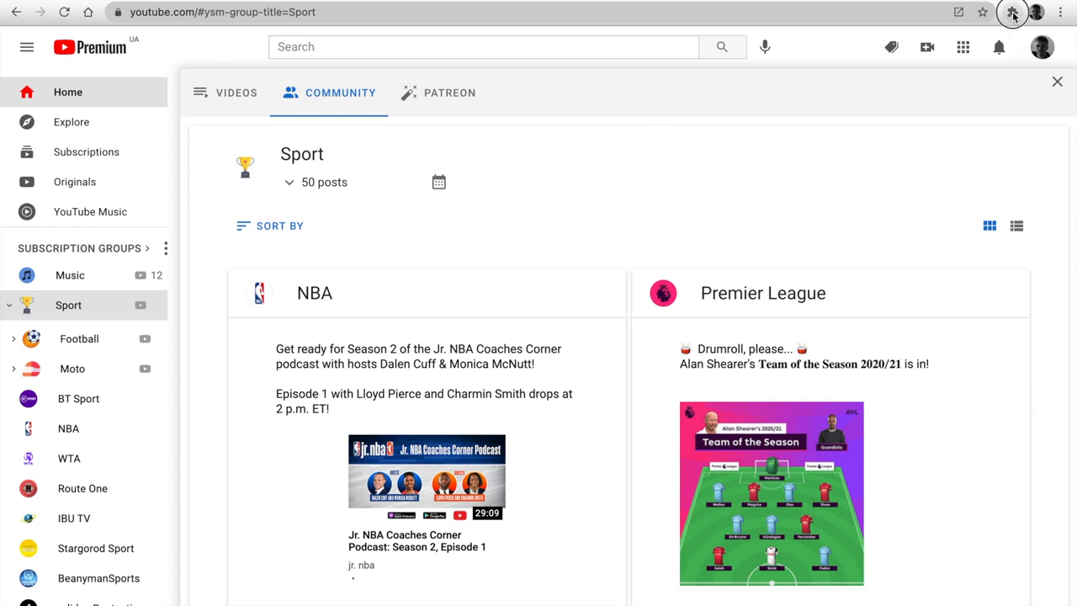
Open the PocketTube extension popup's Backup tab showing Google Drive data synced.
{"action": "left_click", "coordinate": [1012, 12]}
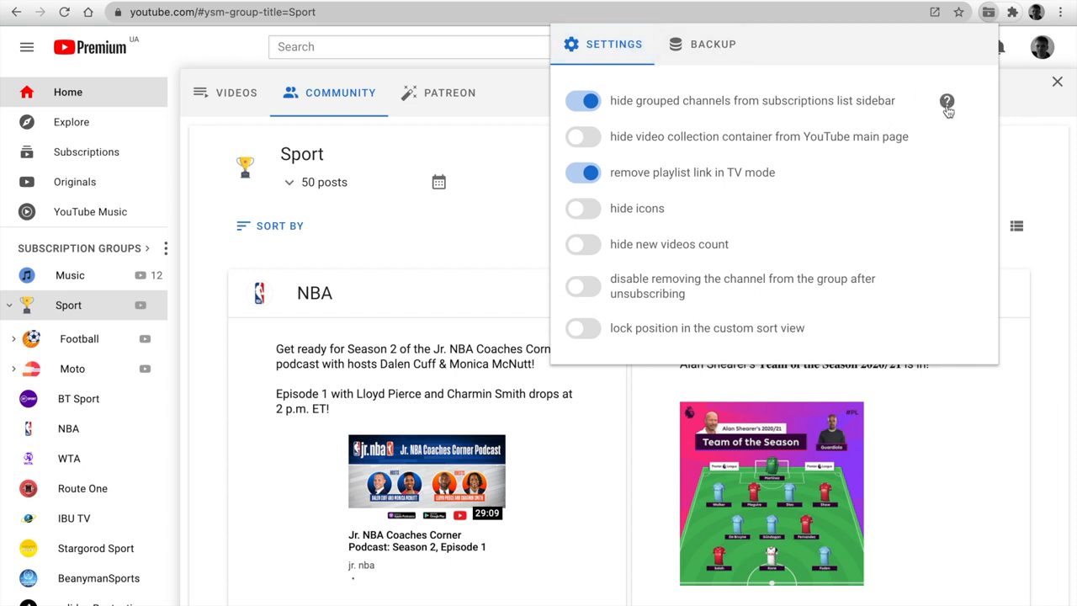
{"action": "left_click", "coordinate": [711, 44]}
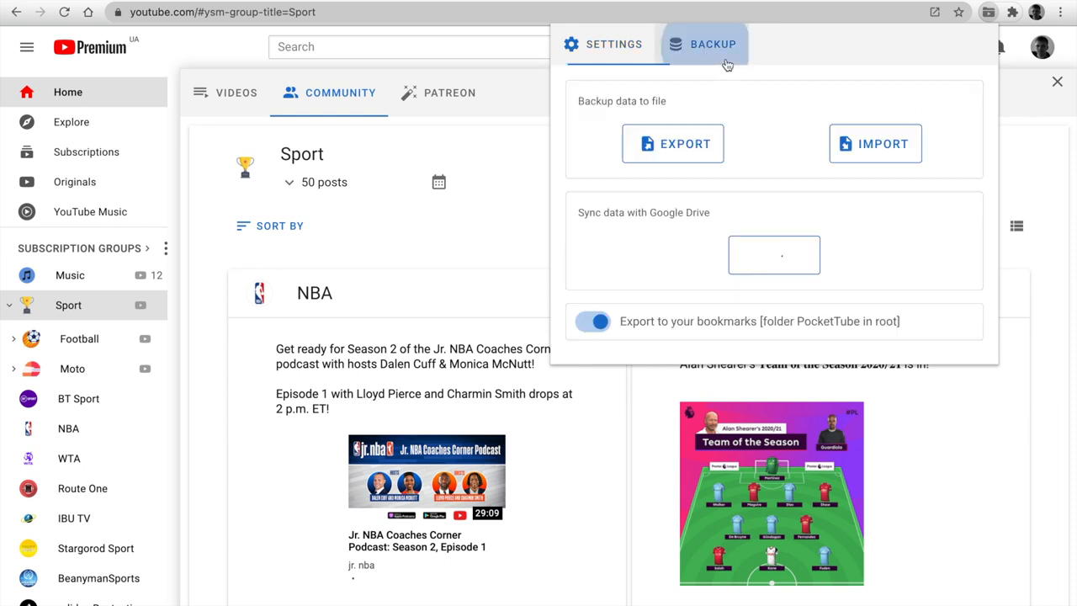
{"action": "left_click", "coordinate": [773, 255]}
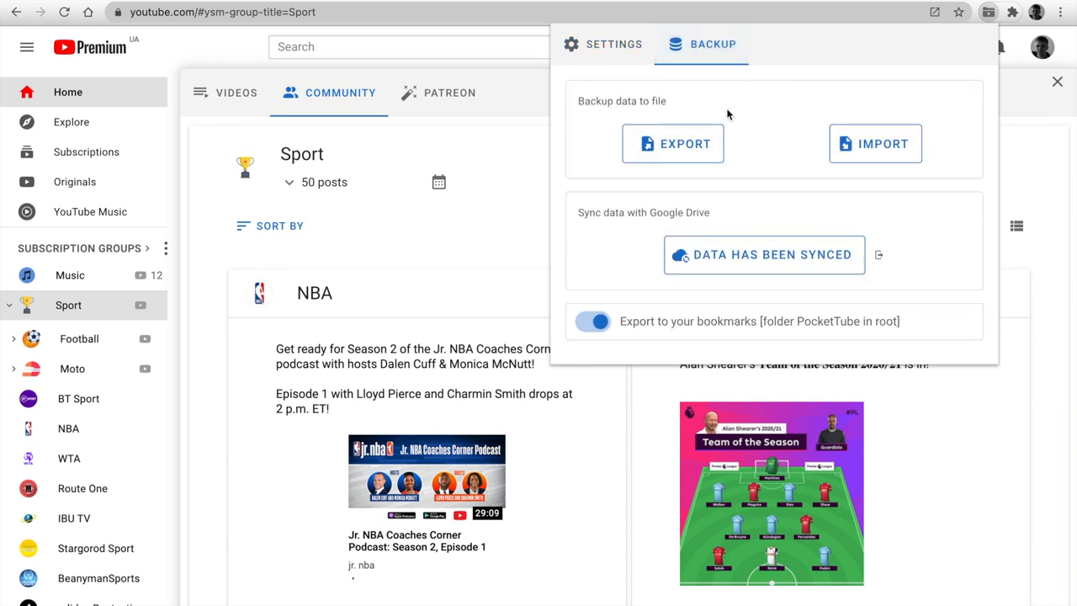
{"action": "mouse_move", "coordinate": [719, 212]}
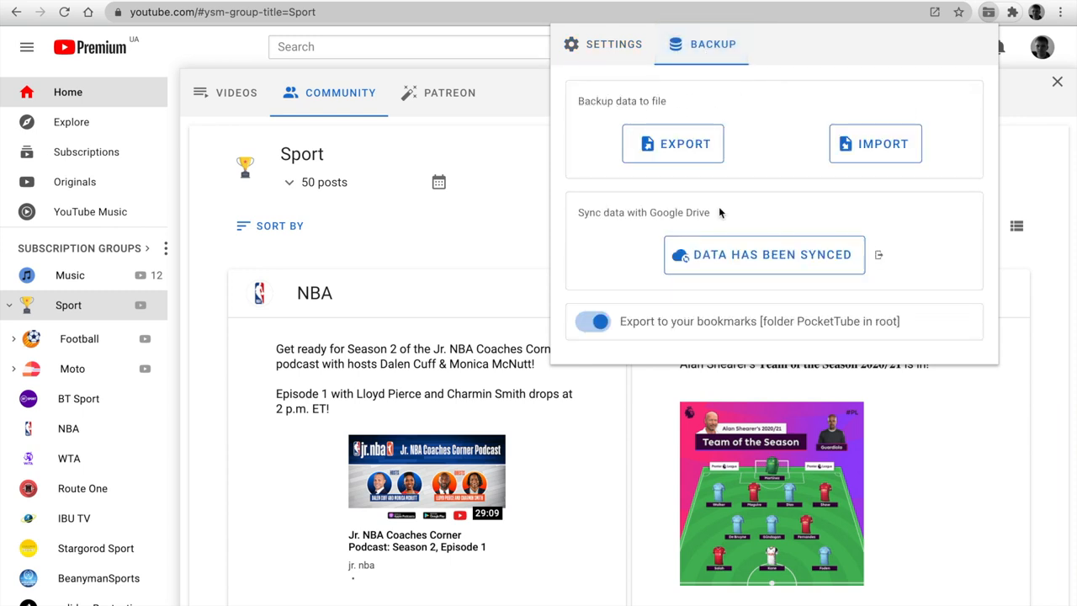
{"action": "mouse_move", "coordinate": [688, 363]}
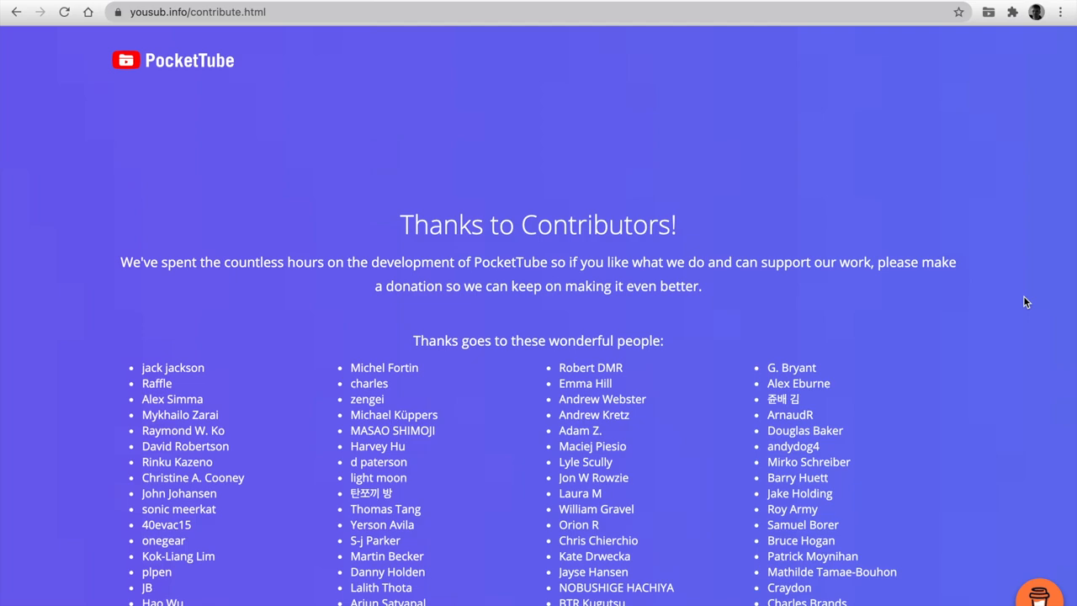
Scroll through the contributors list down to the page footer.
{"action": "scroll", "scroll_direction": "down", "scroll_amount": 3}
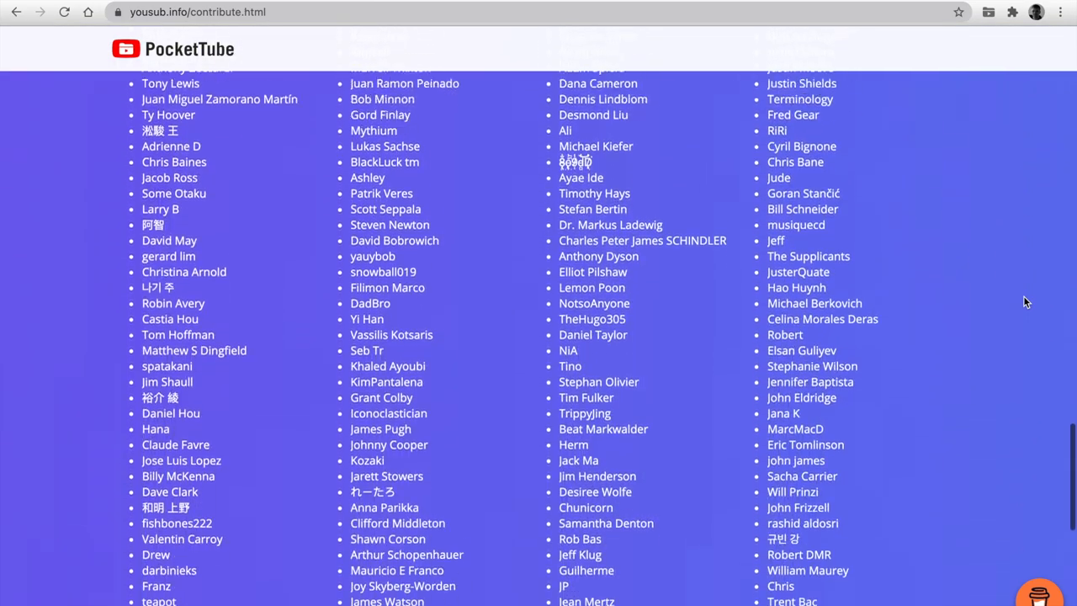
{"action": "scroll", "scroll_direction": "down", "scroll_amount": 3}
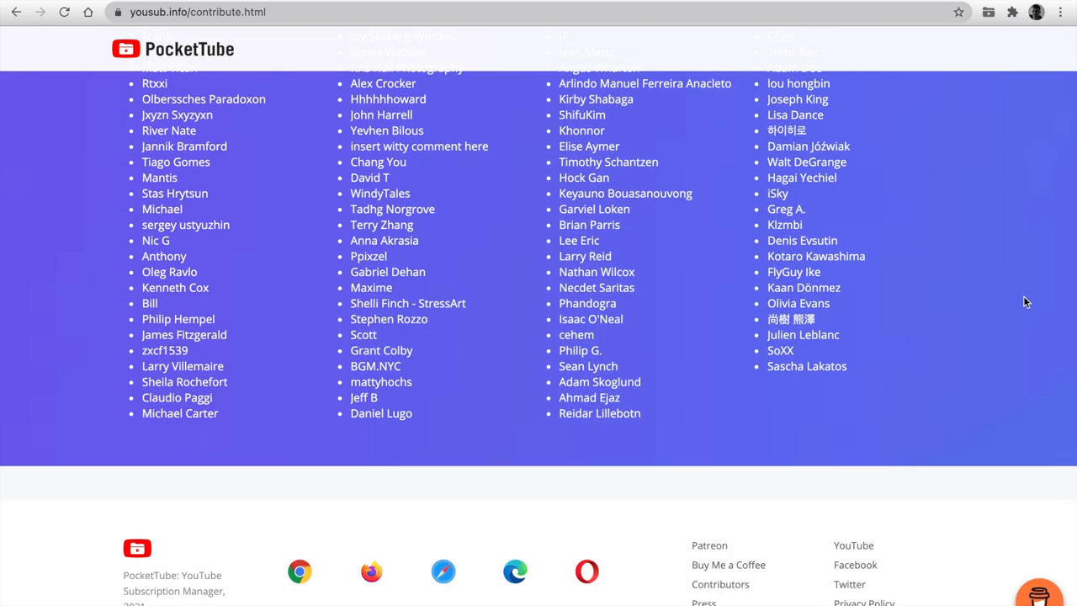